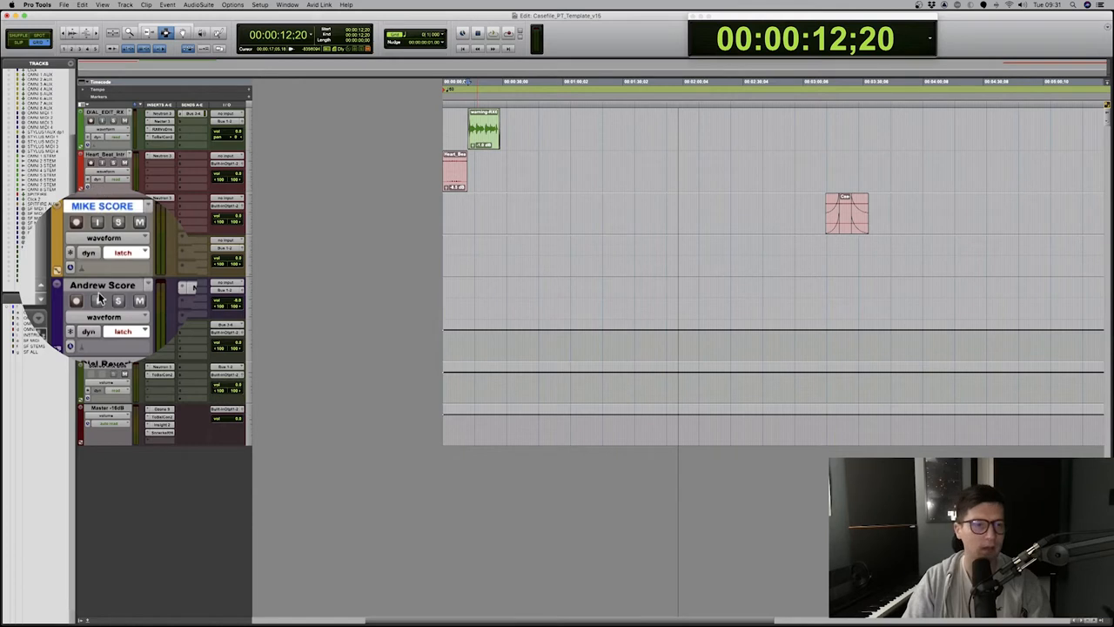
Step: Double-click the scoring template session to open it
double_click(102, 285)
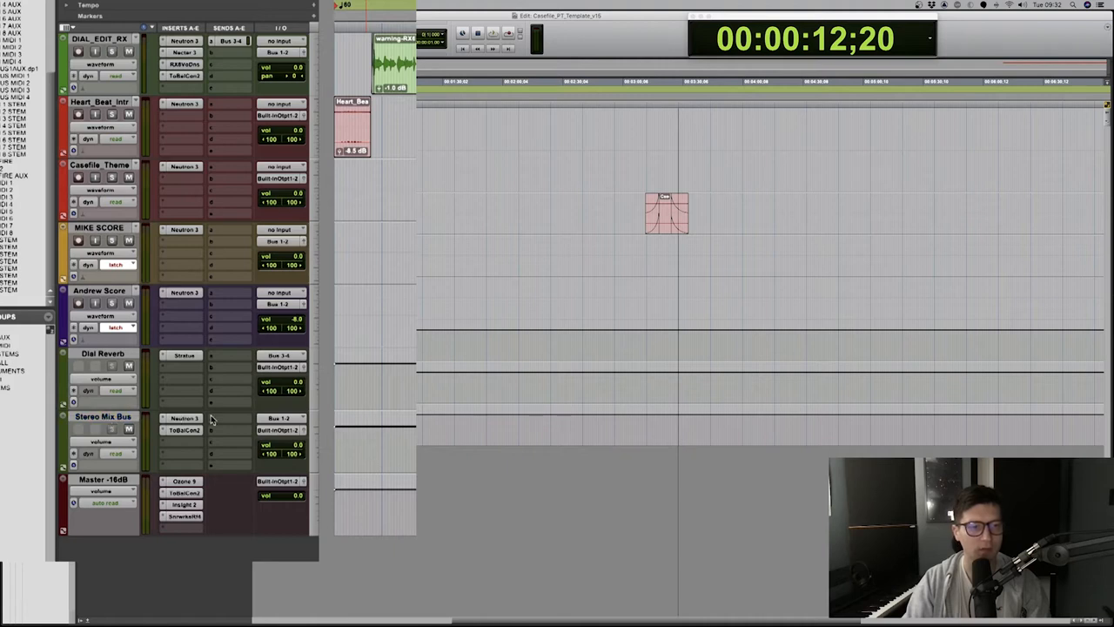
mouse_move(186, 419)
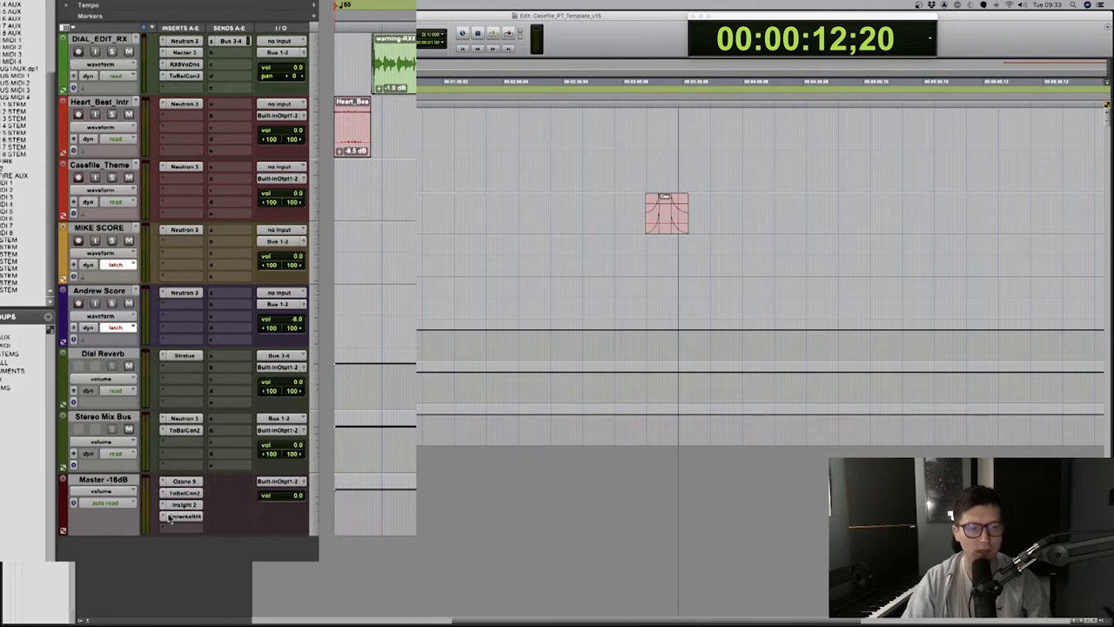
mouse_move(199, 527)
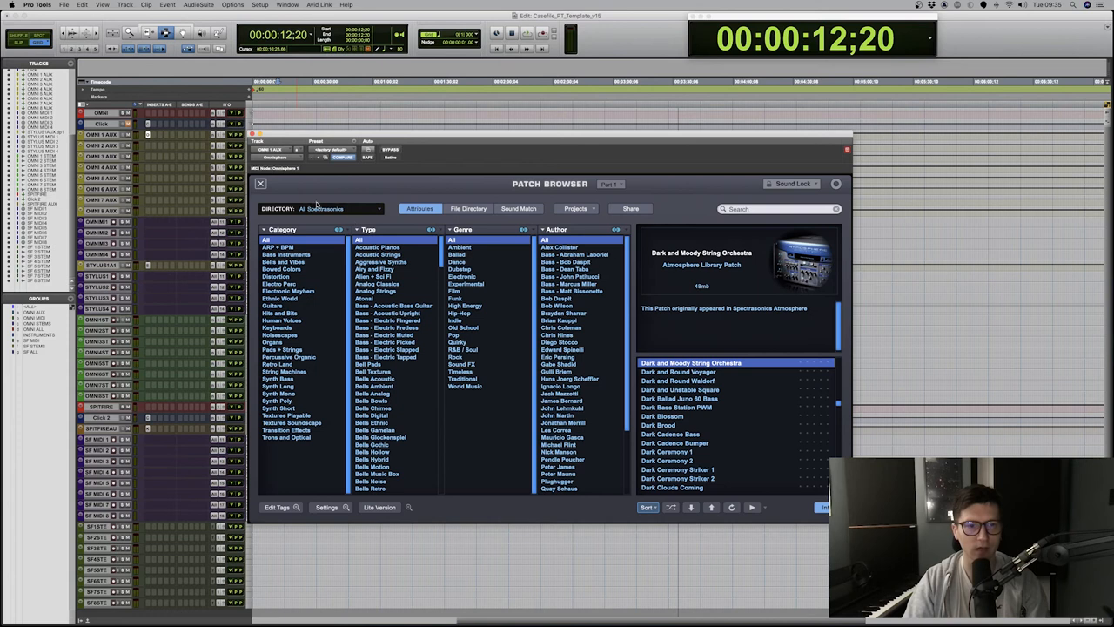
Step: Browse Omnisphere's library directories, then switch to the MULTI Mixer showing eight patches
left_click(335, 209)
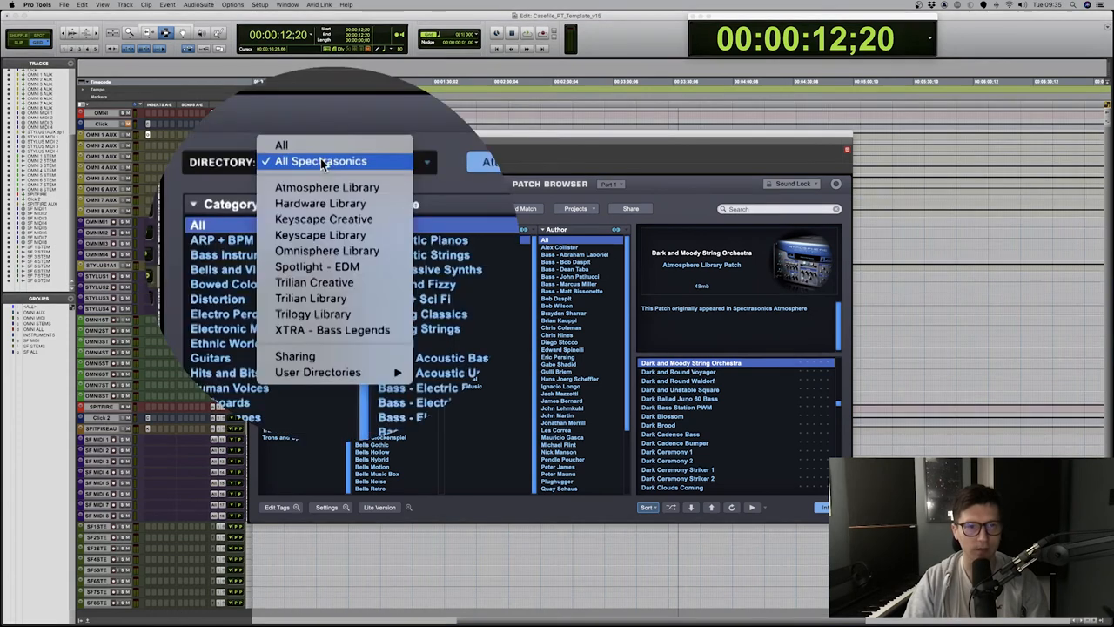
mouse_move(330, 218)
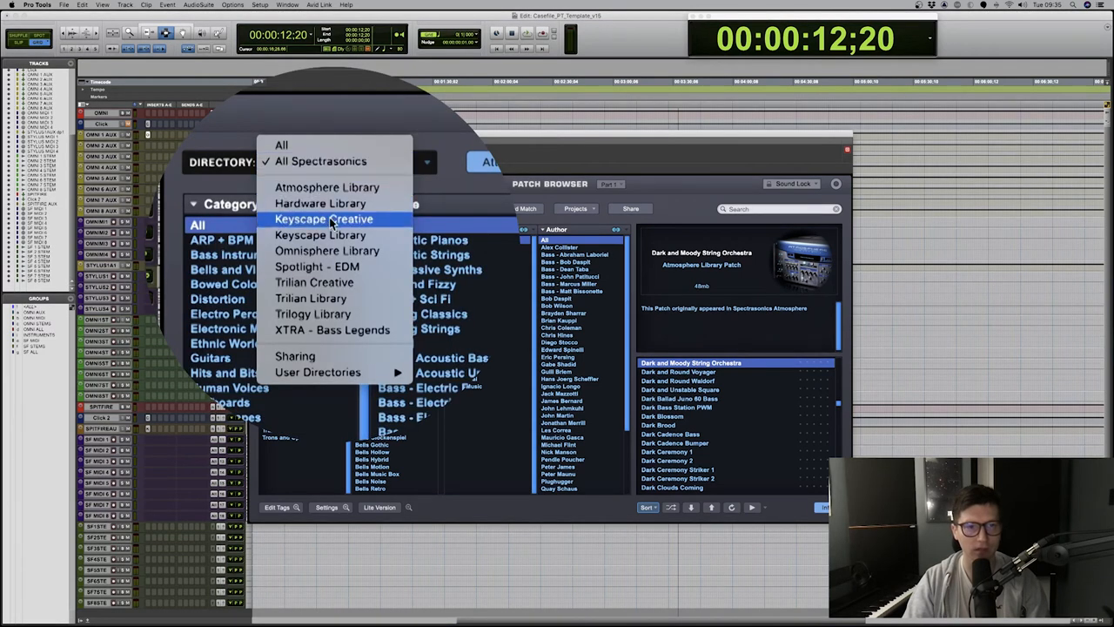
mouse_move(318, 372)
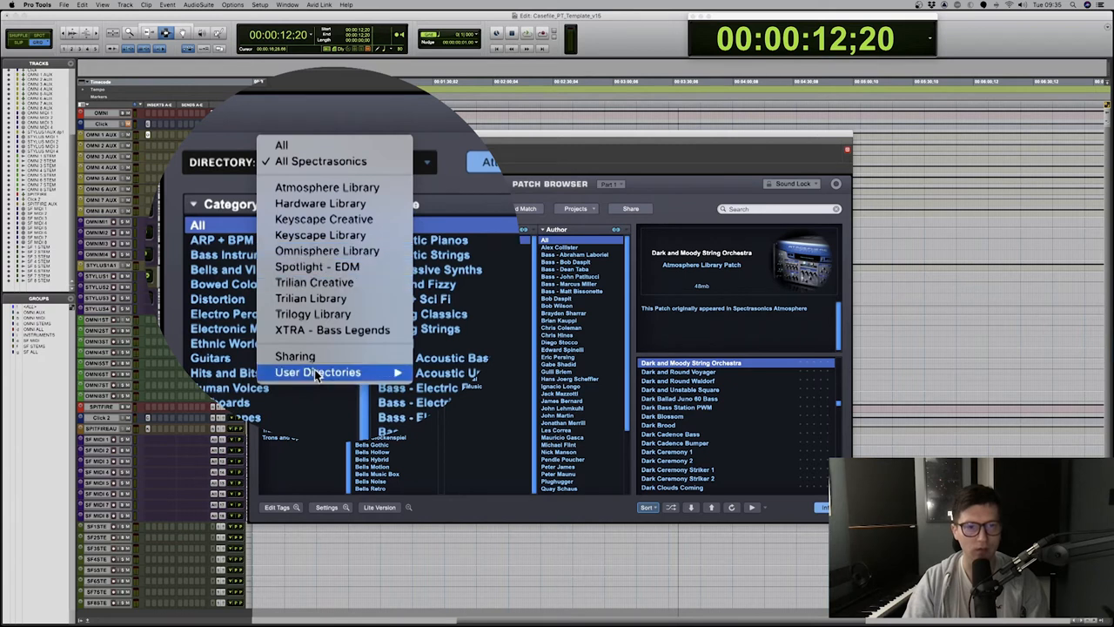
left_click(316, 161)
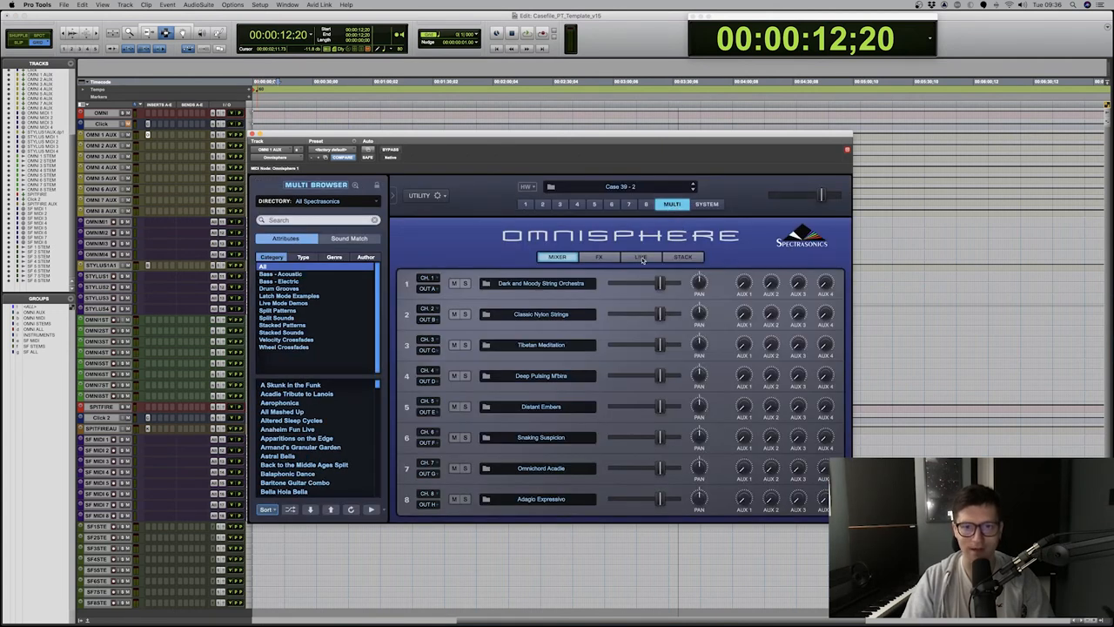
Step: Close the Omnisphere plugin window to reveal the OMNI MIDI 1–4 tracks
left_click(640, 257)
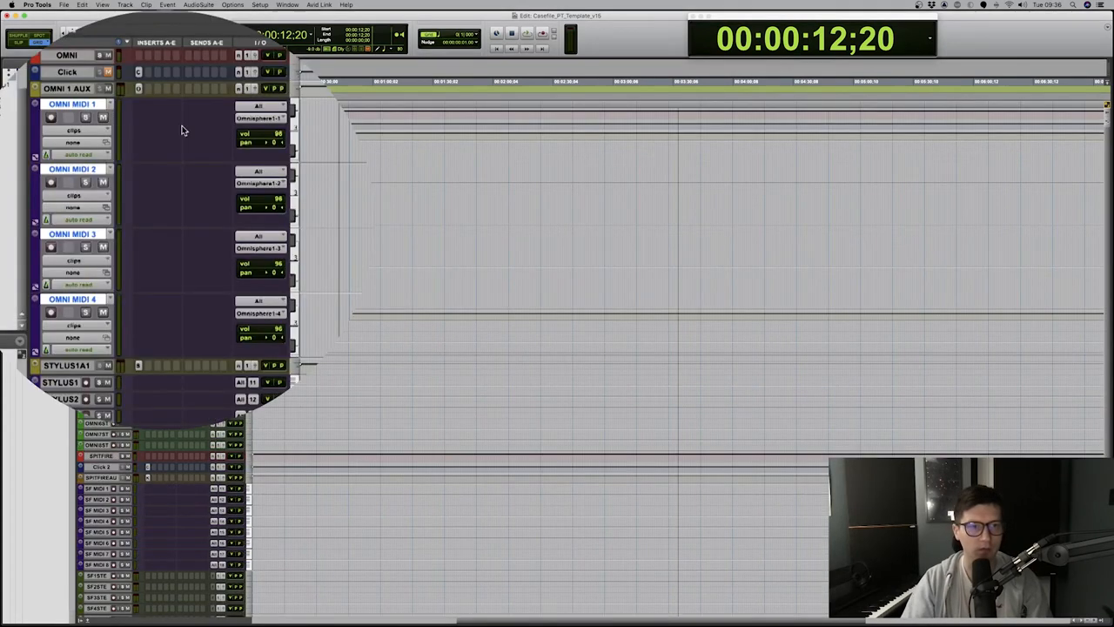
mouse_move(266, 153)
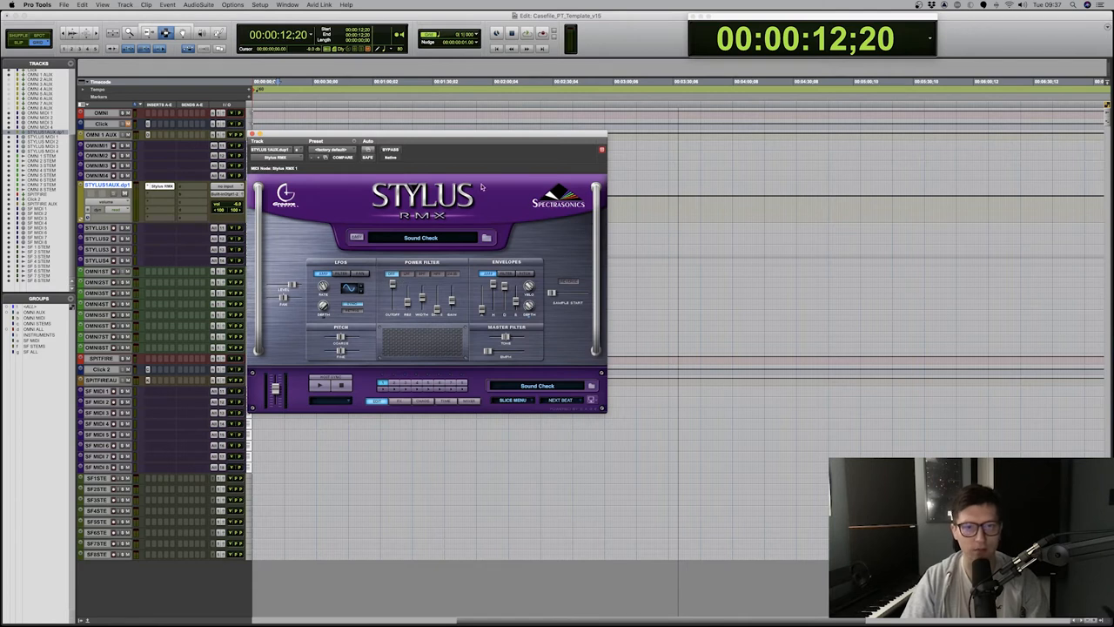
mouse_move(277, 180)
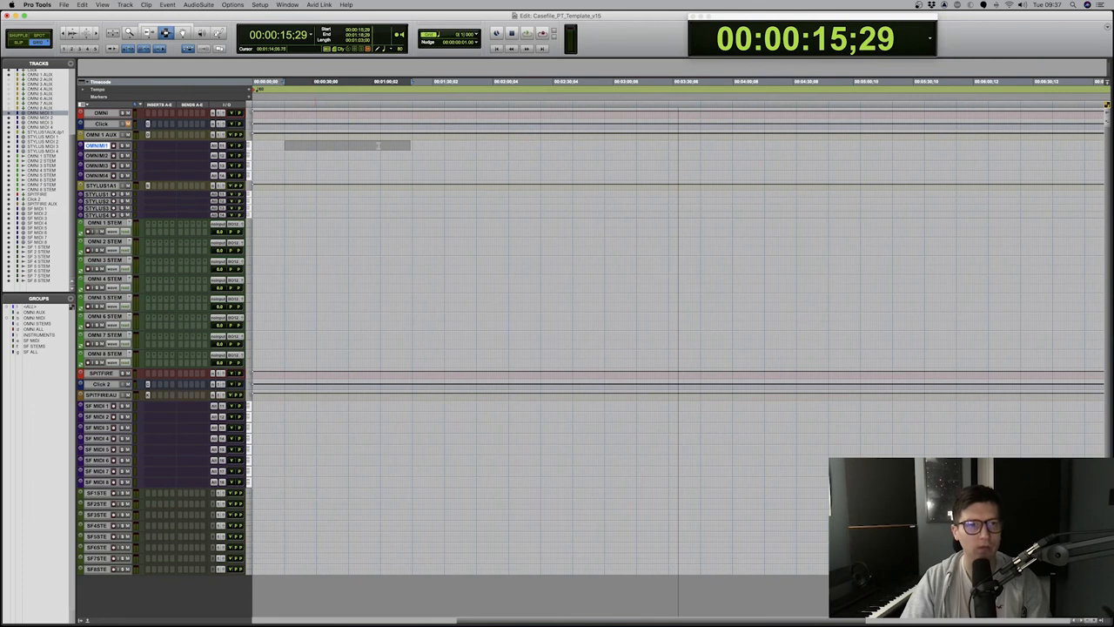
right_click(335, 145)
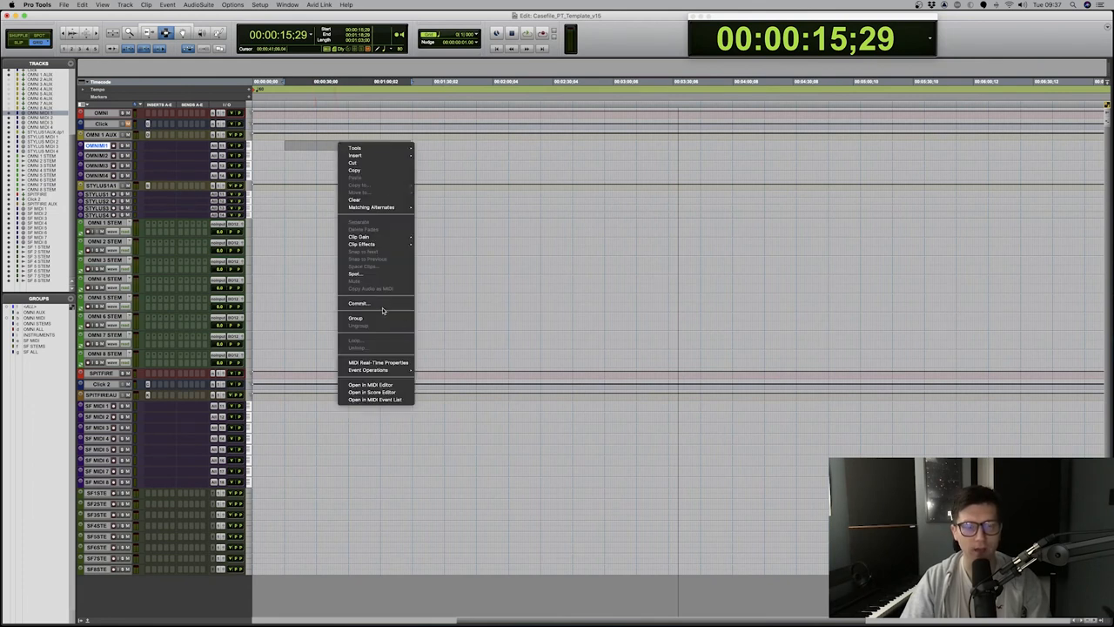
mouse_move(384, 309)
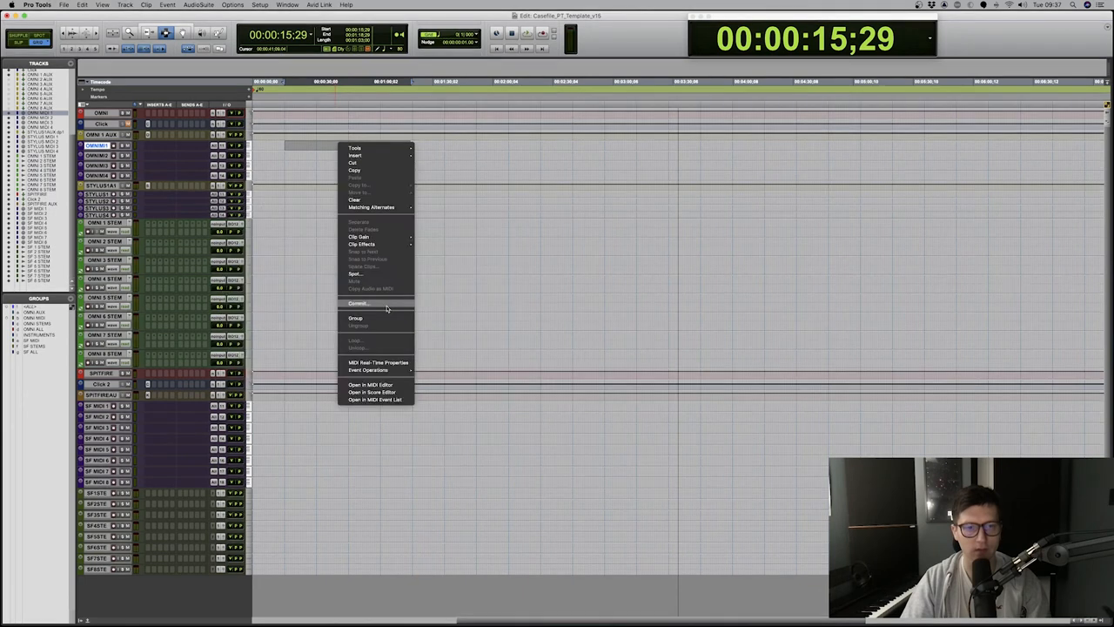
left_click(358, 303)
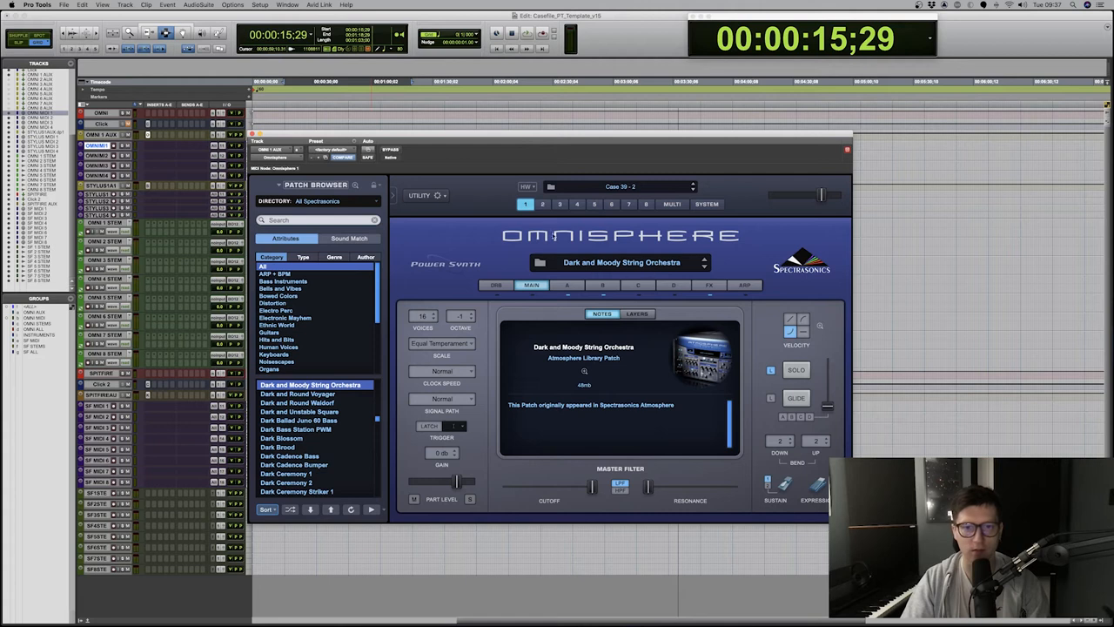
right_click(343, 144)
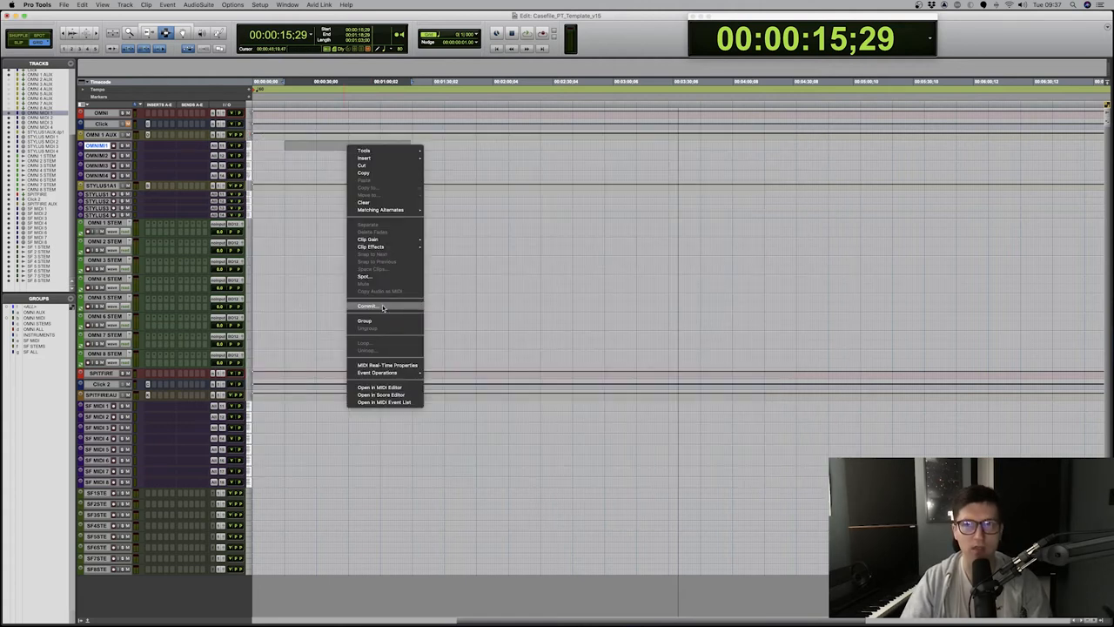
left_click(367, 307)
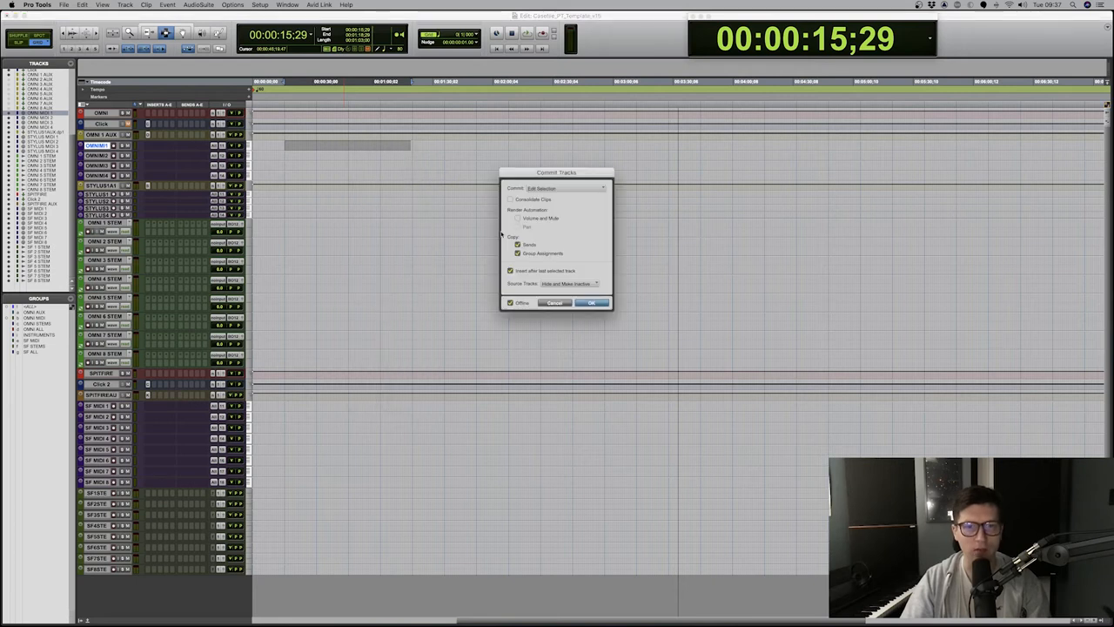
left_click(592, 303)
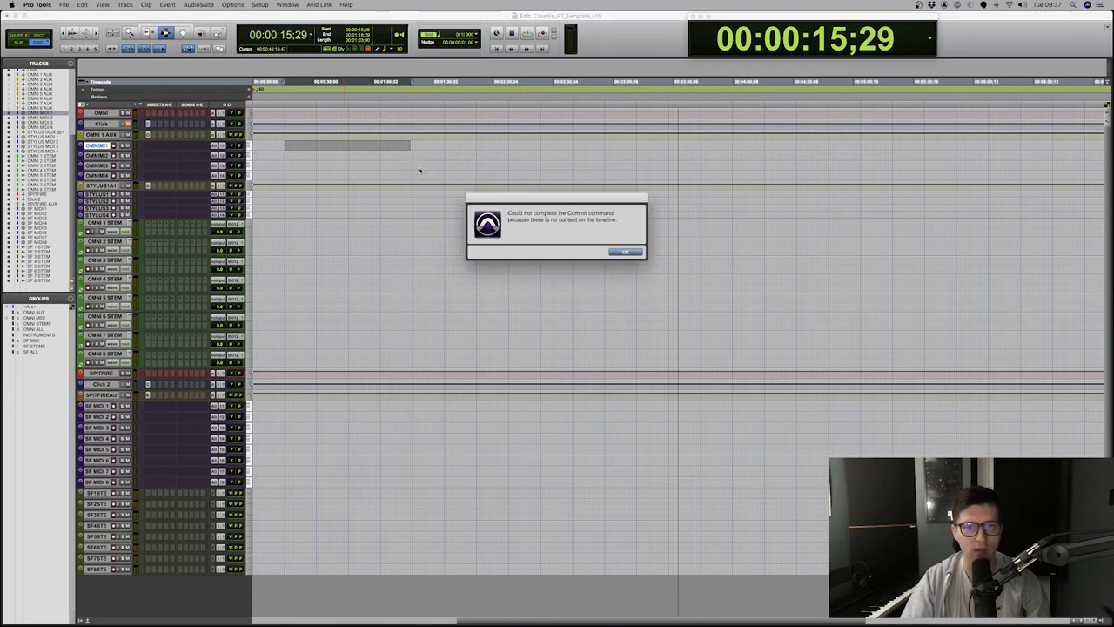
left_click(623, 251)
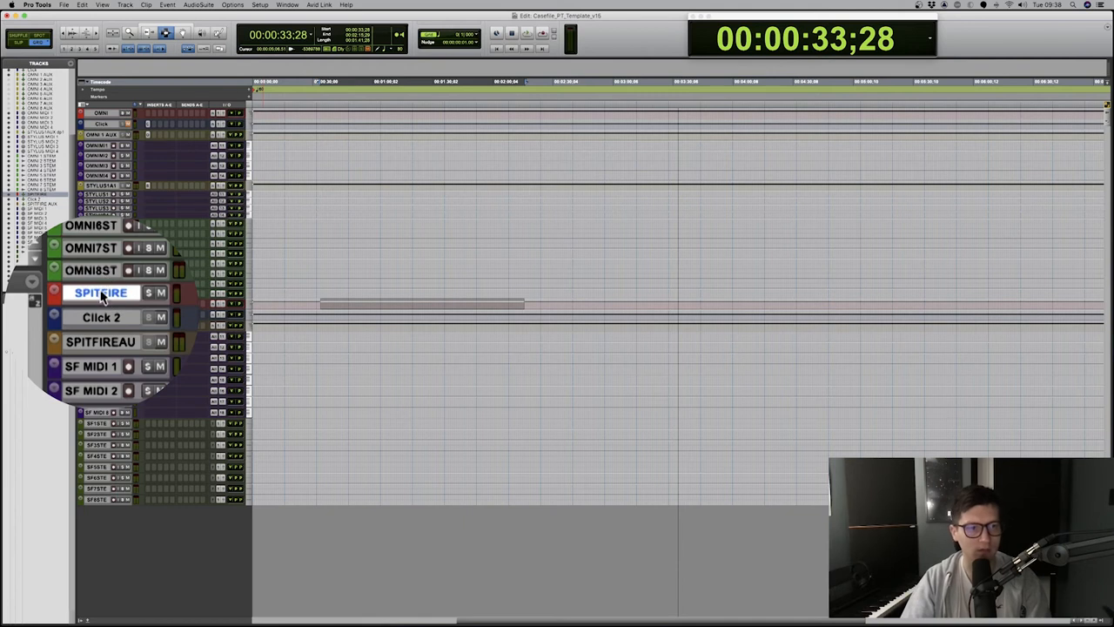
mouse_move(105, 294)
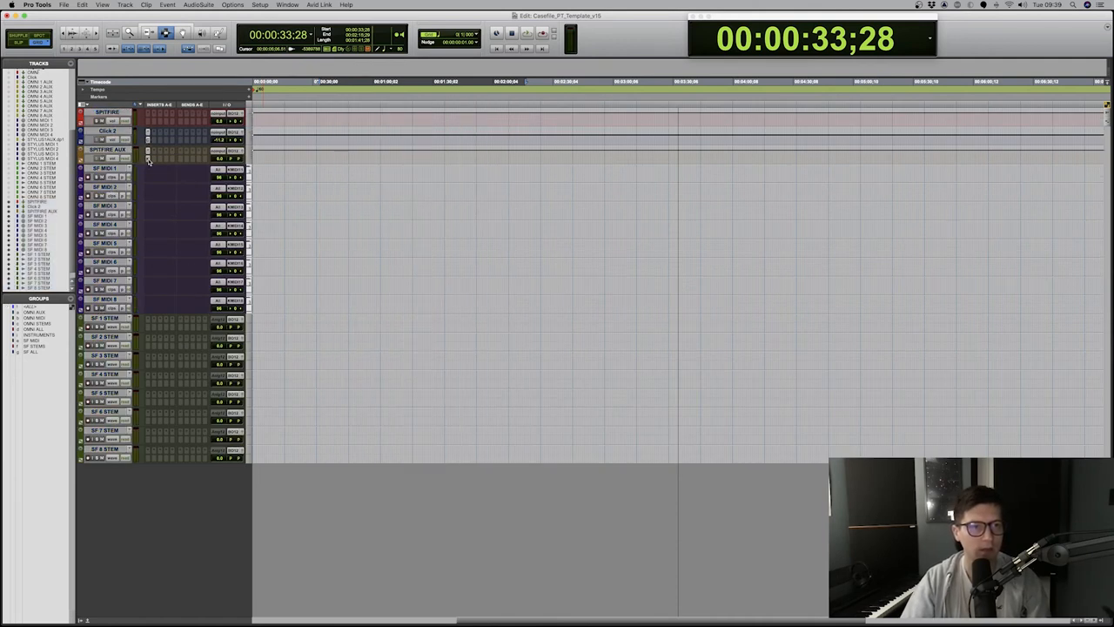
Step: Open Kontakt on SPITFIRE AUX, browse Albion One instruments, then close it
left_click(149, 164)
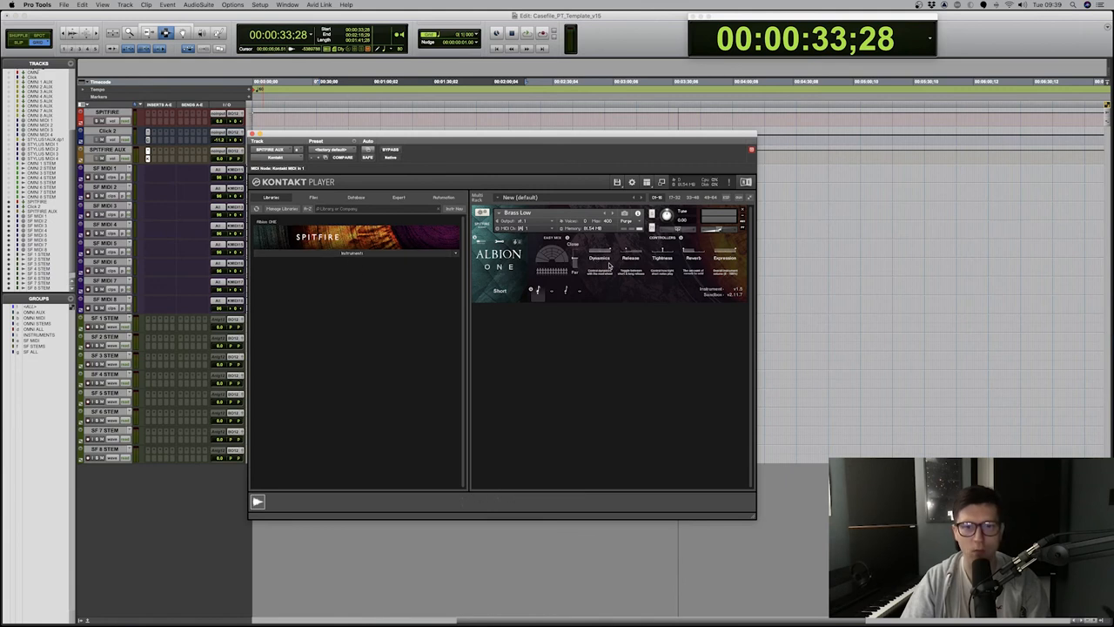
mouse_move(422, 255)
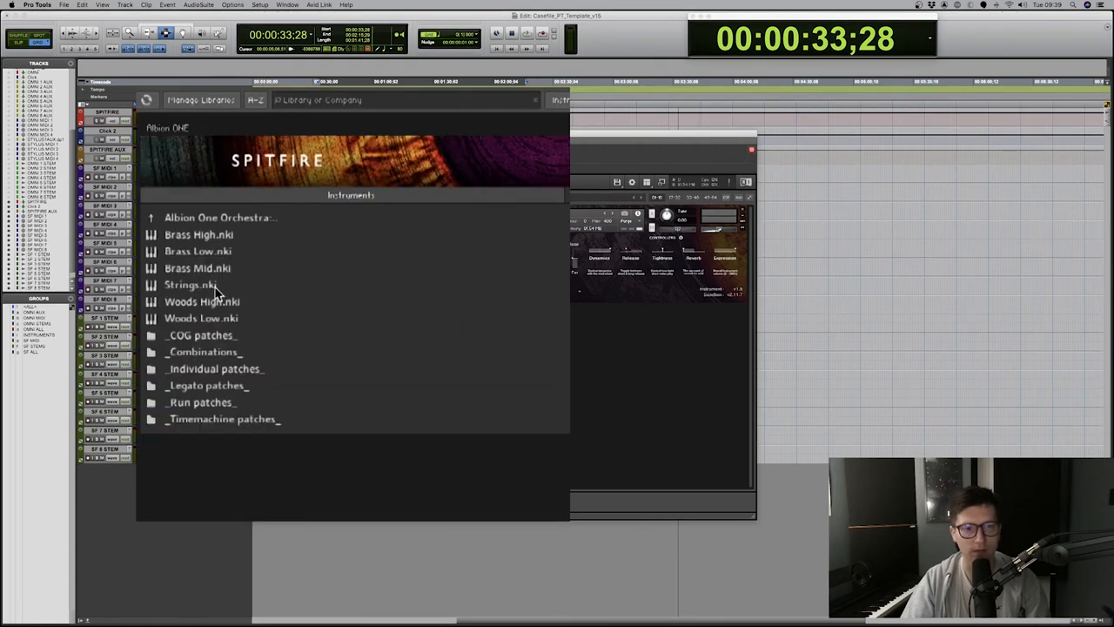
left_click(349, 195)
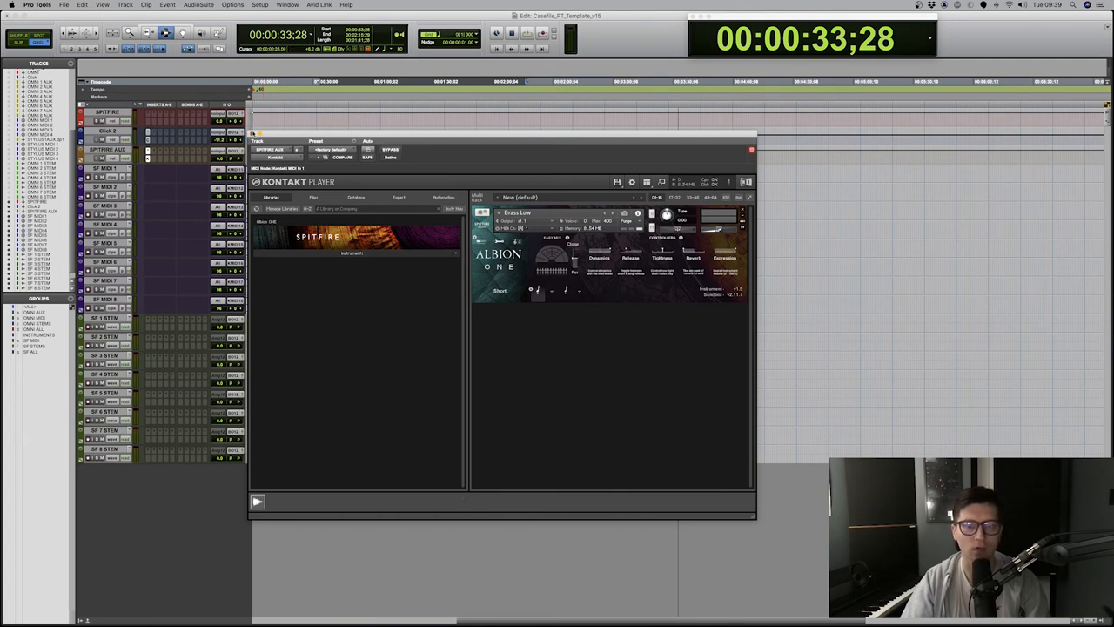
left_click(747, 148)
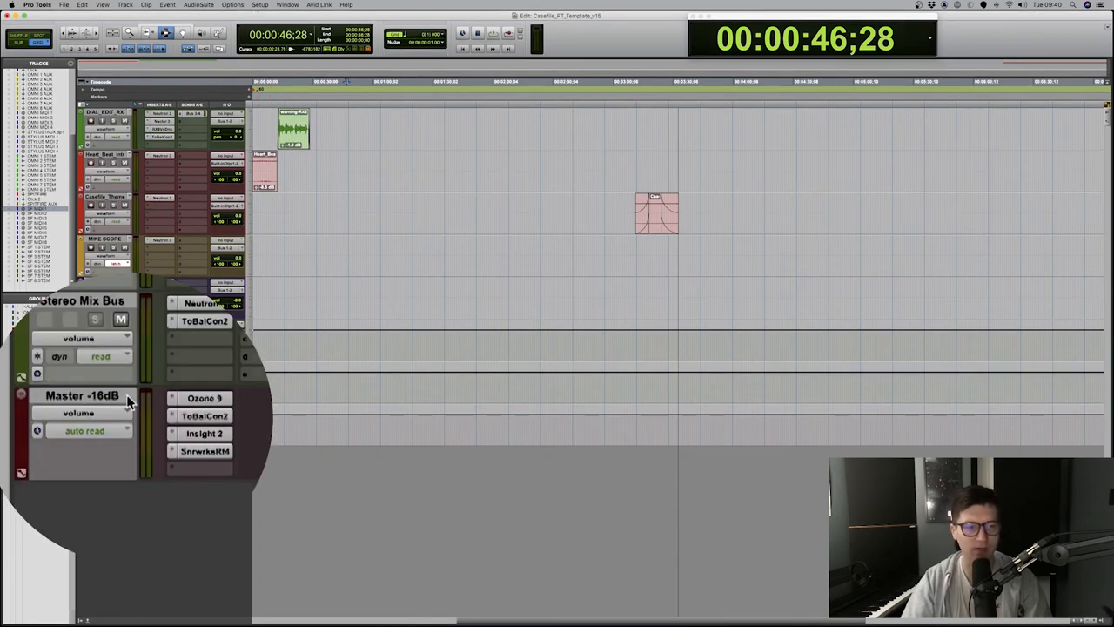
mouse_move(232, 373)
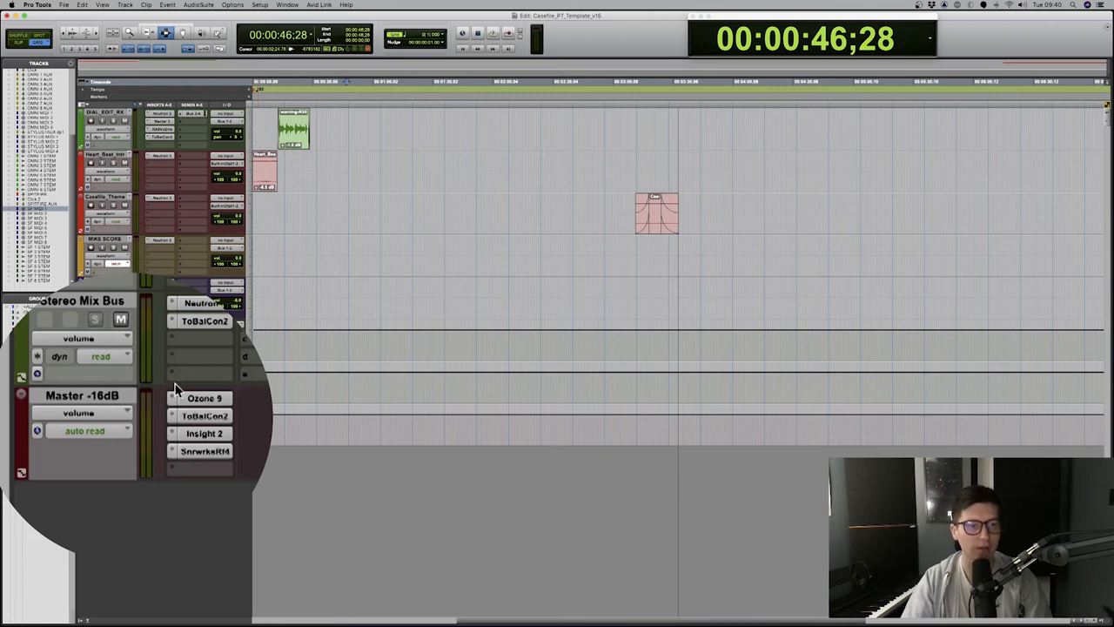
mouse_move(207, 406)
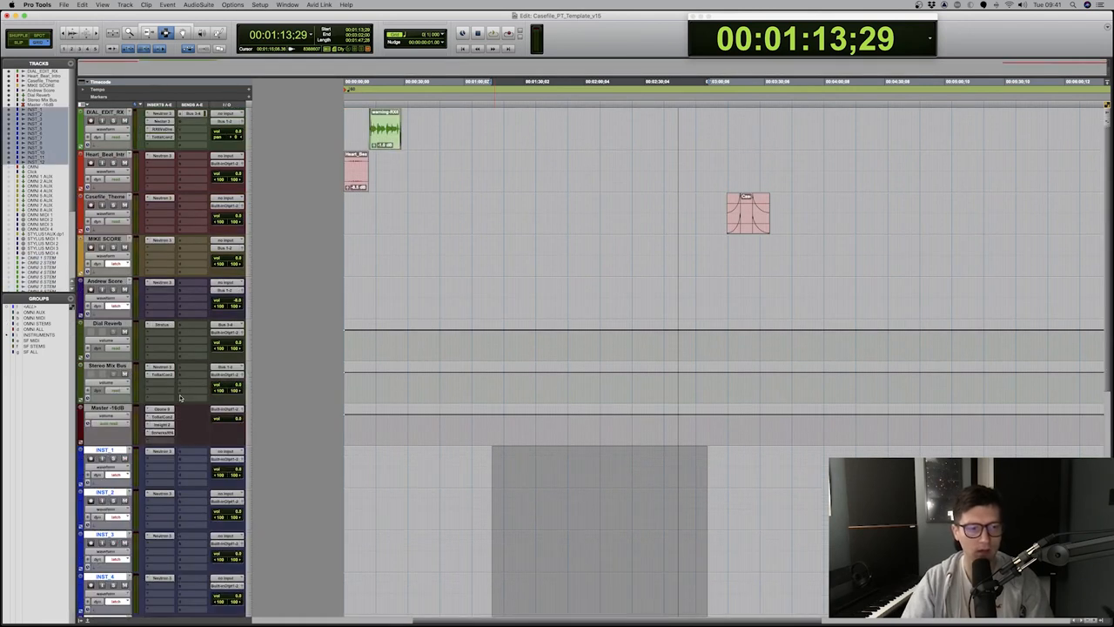
Step: Scroll below the Master -16dB track to show the INST_1 to INST_7 tracks
scroll("down", 3)
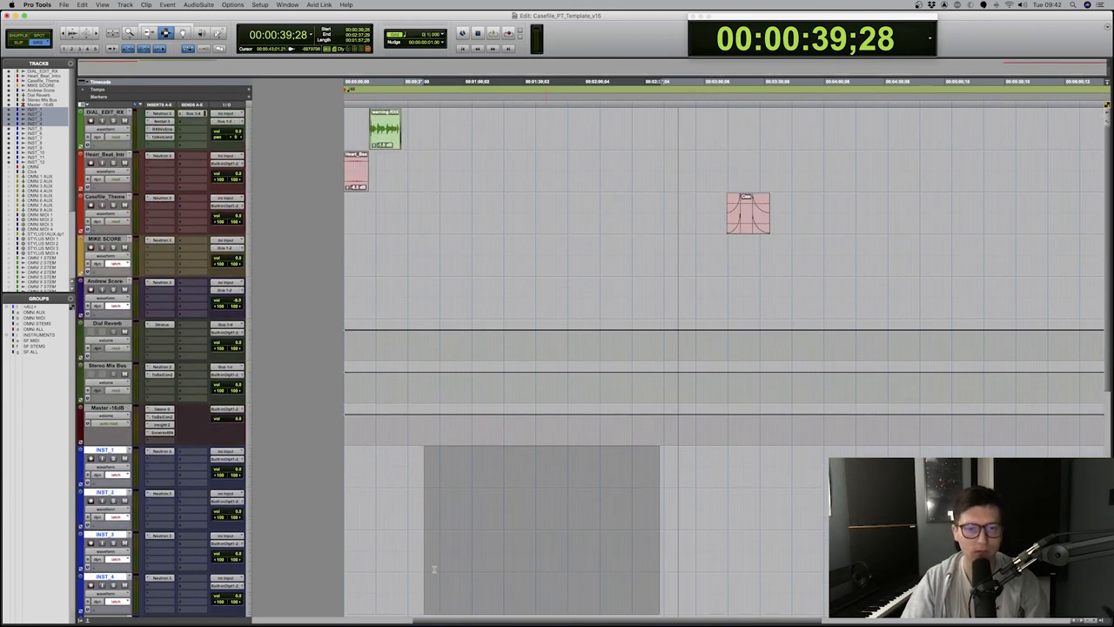
scroll("down", 3)
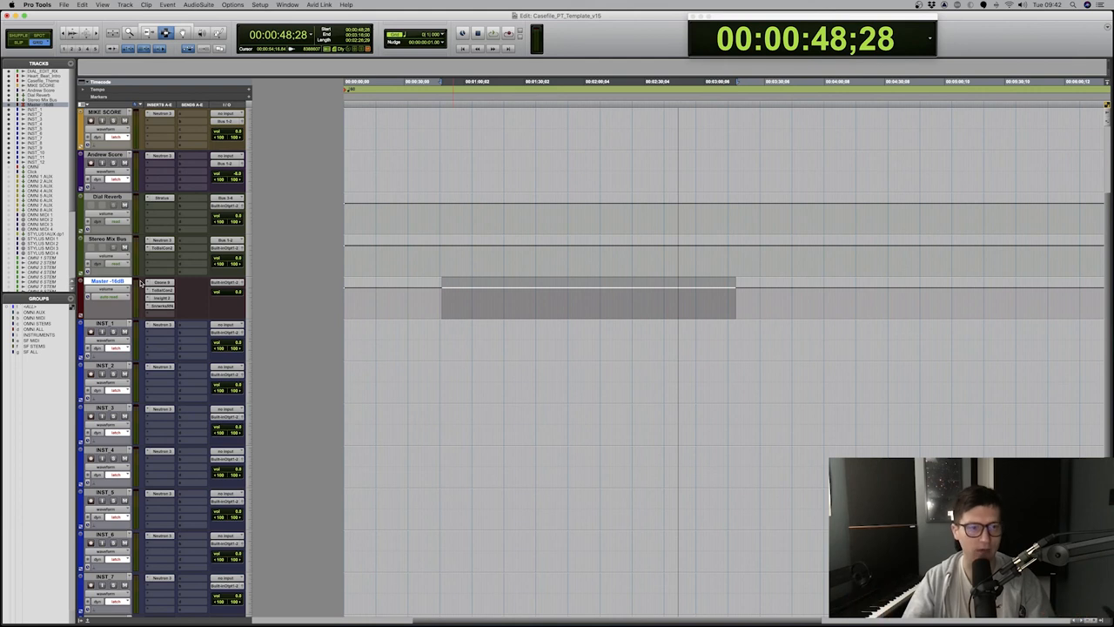
mouse_move(234, 299)
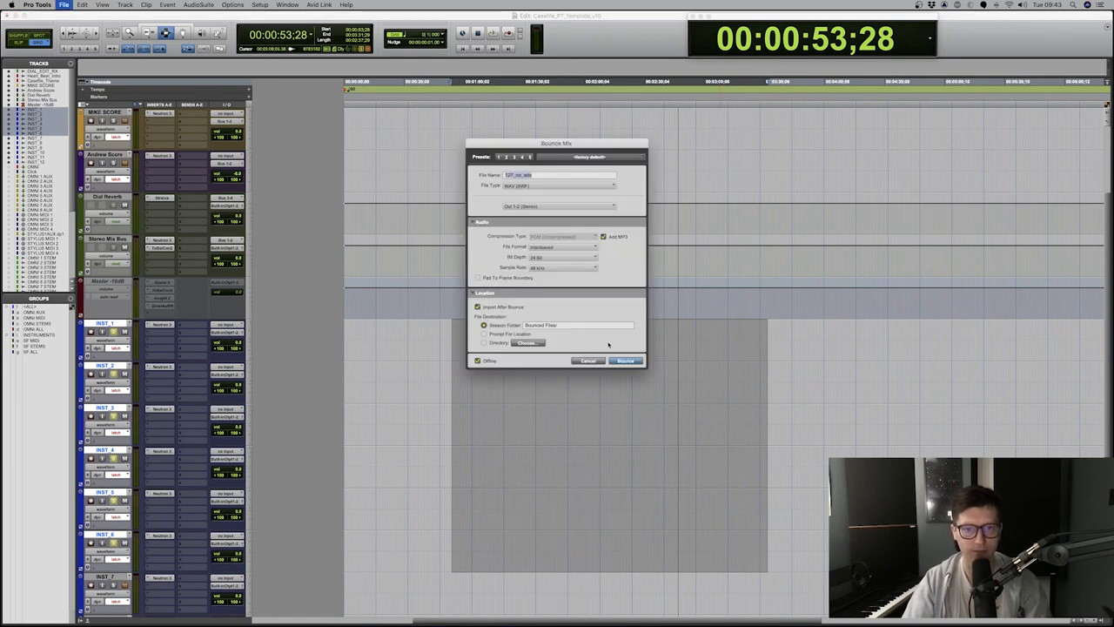
Step: Close the offline WAV Bounce Mix dialog without bouncing
left_click(622, 360)
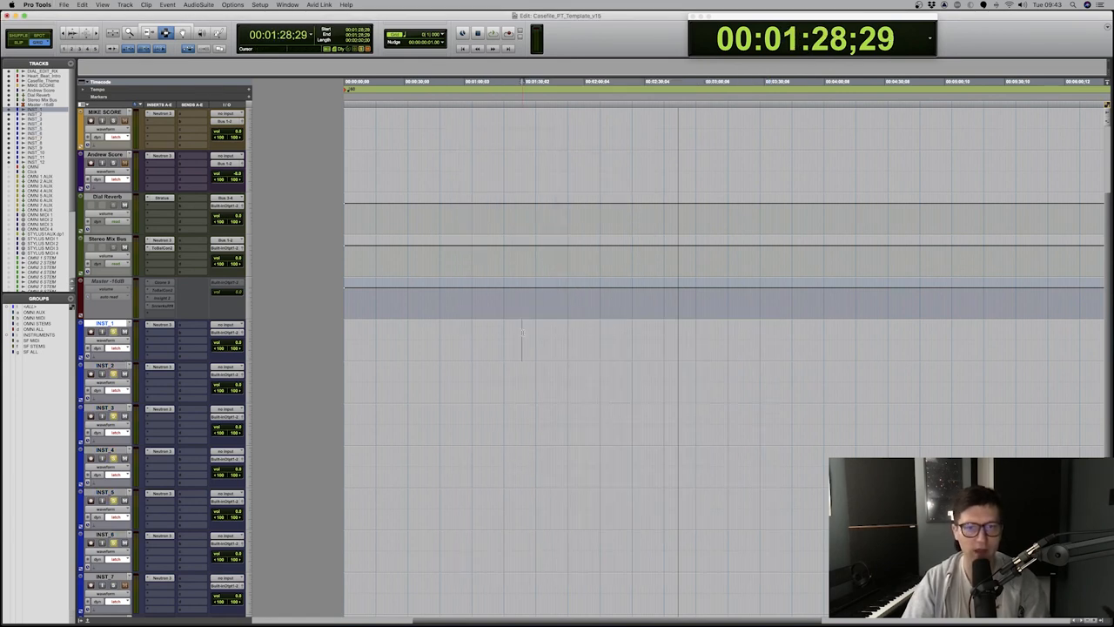